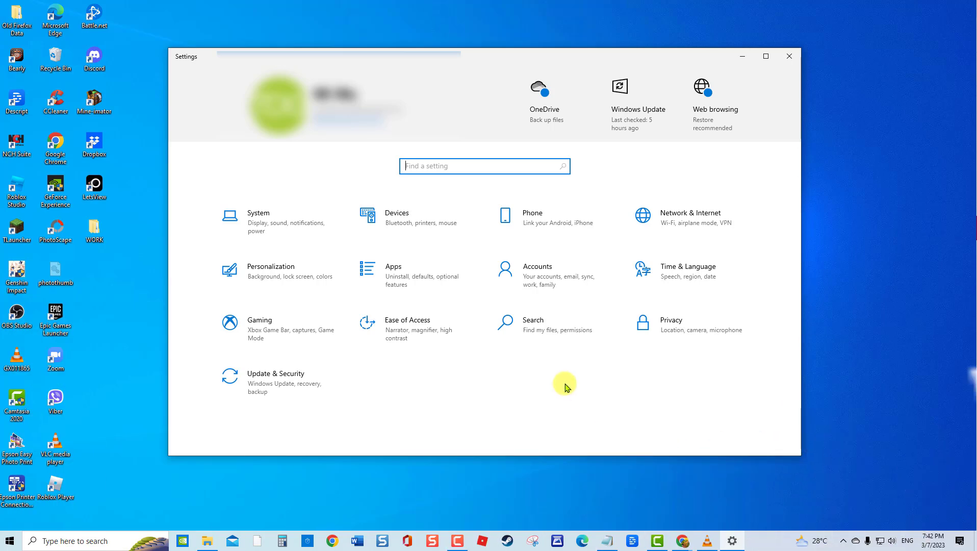
Step: Reach the Additional troubleshooters list under Update & Security > Troubleshoot
left_click(275, 373)
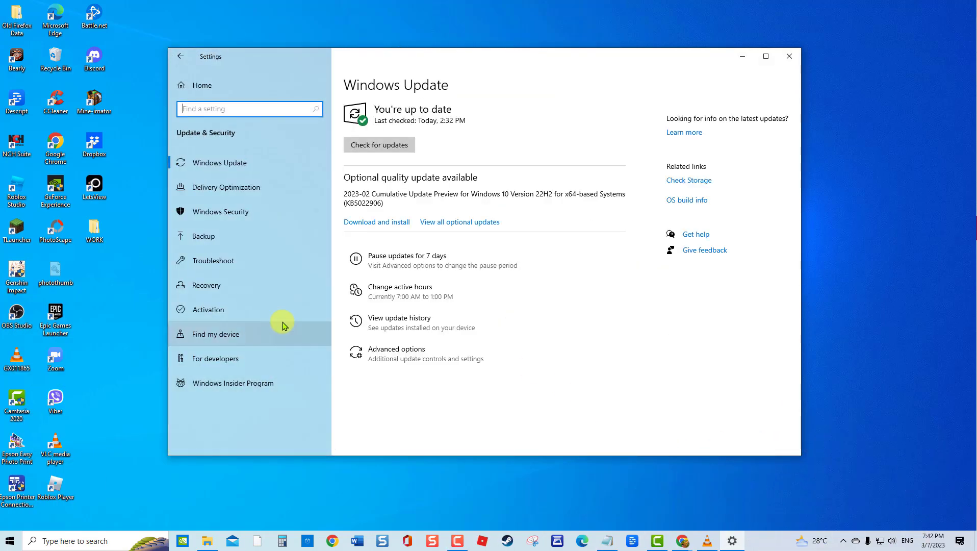
left_click(212, 260)
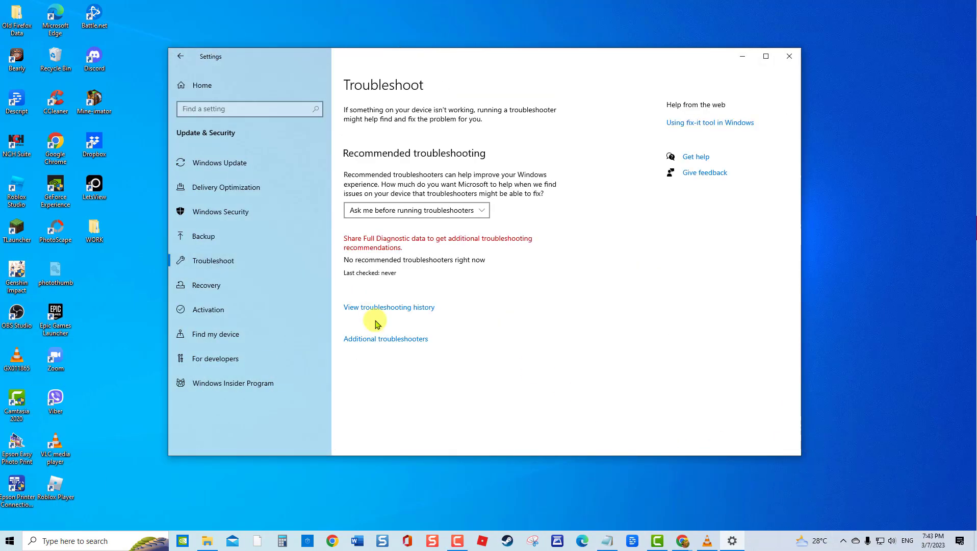
left_click(386, 339)
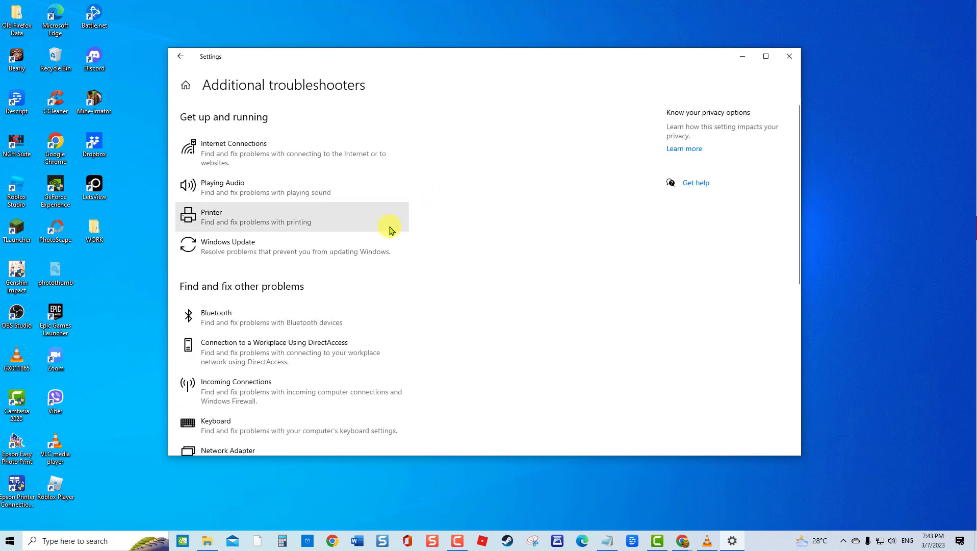
mouse_move(797, 206)
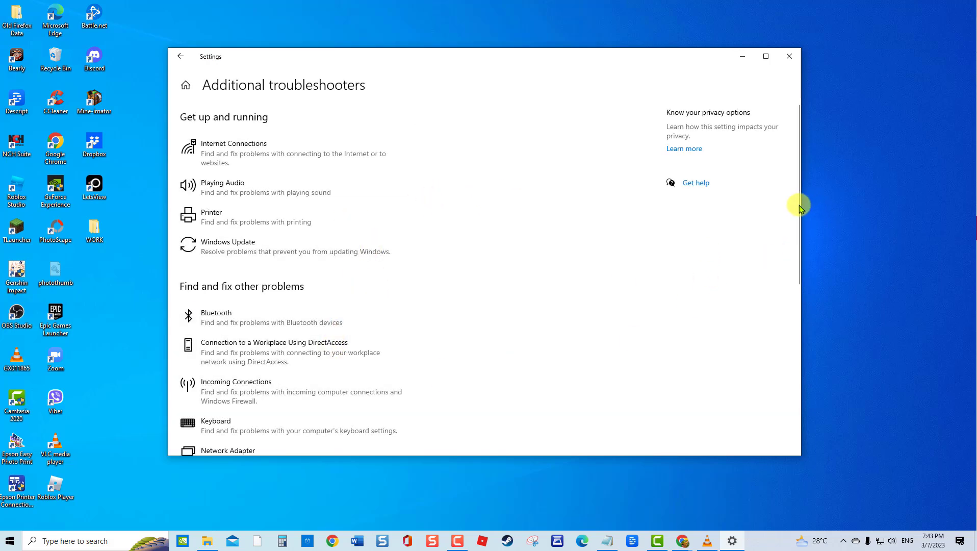
scroll("down", 3)
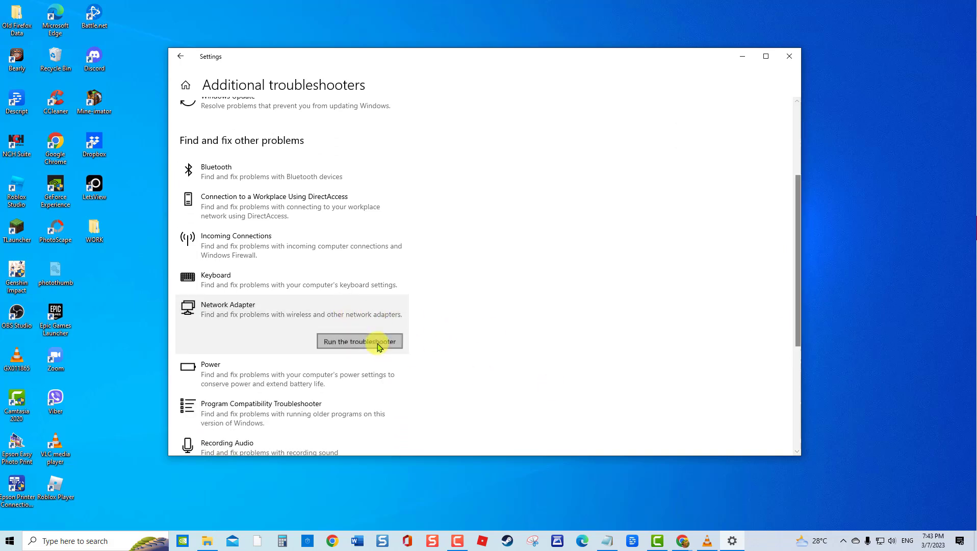
Step: Run the Network Adapter troubleshooter for All network adapters, then cancel it and close Settings
left_click(359, 341)
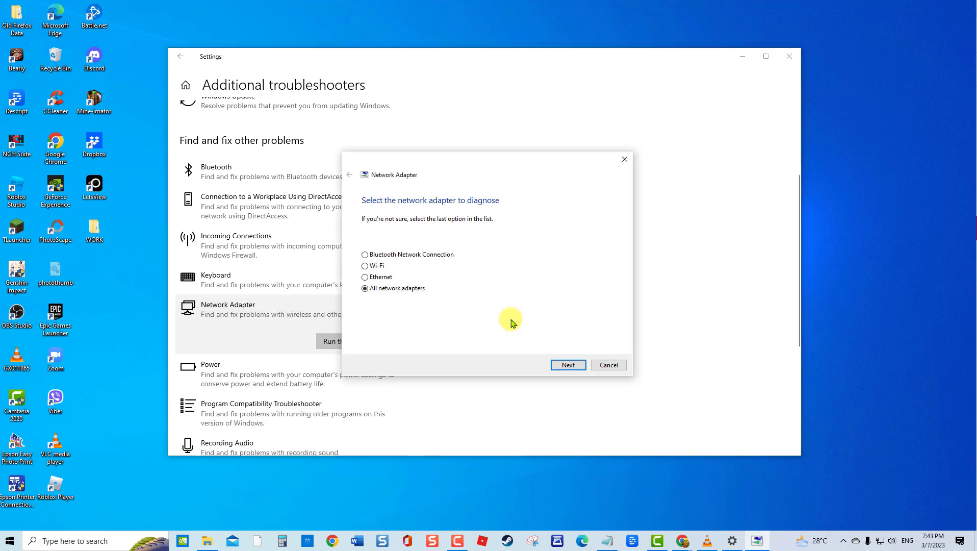
left_click(568, 364)
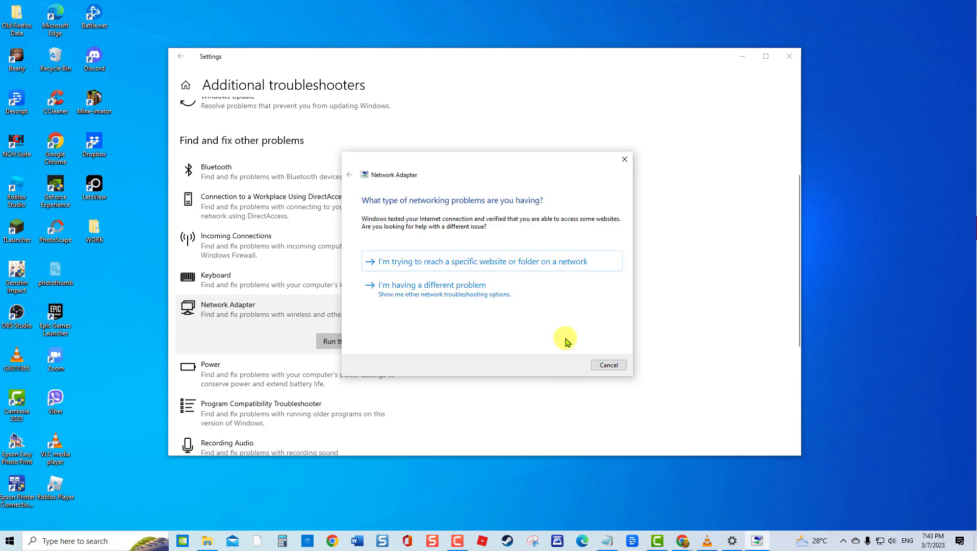
left_click(608, 364)
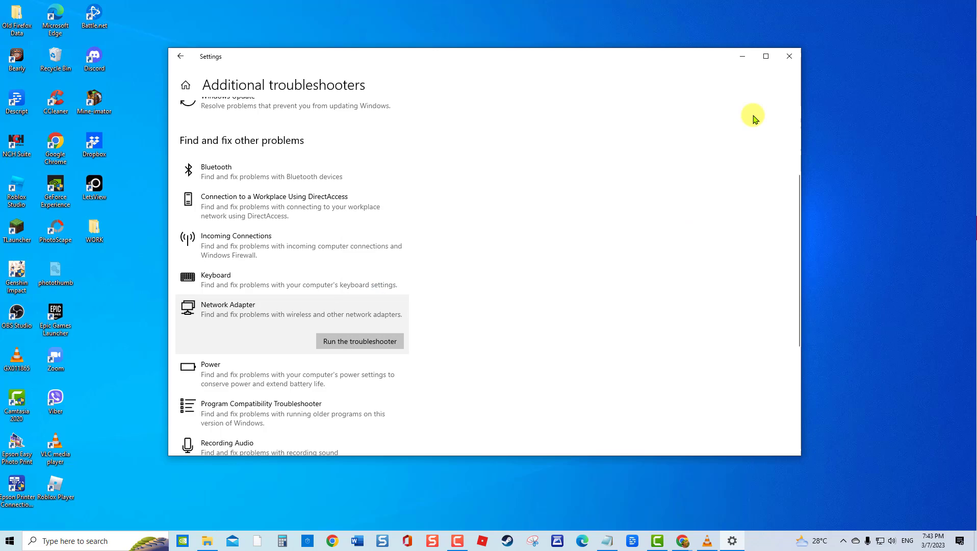
left_click(789, 56)
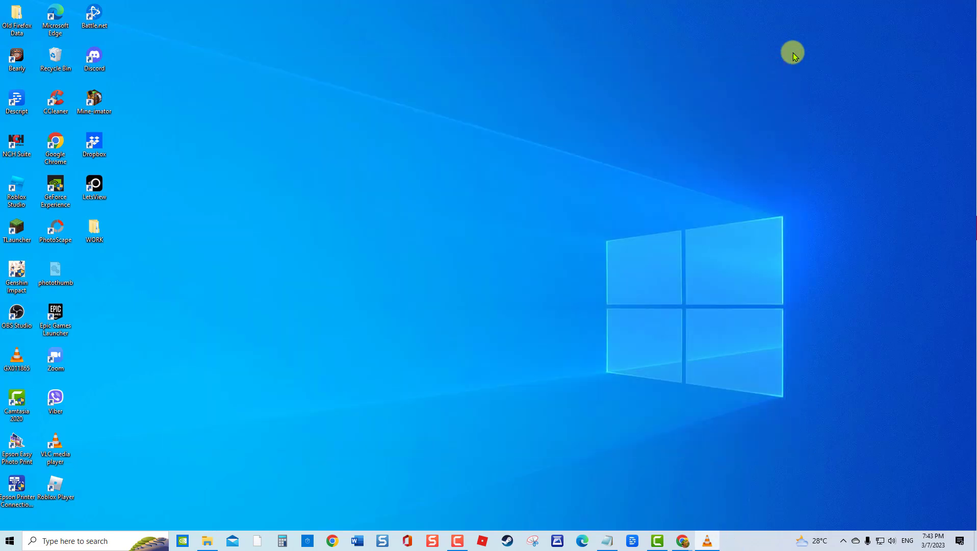
mouse_move(924, 411)
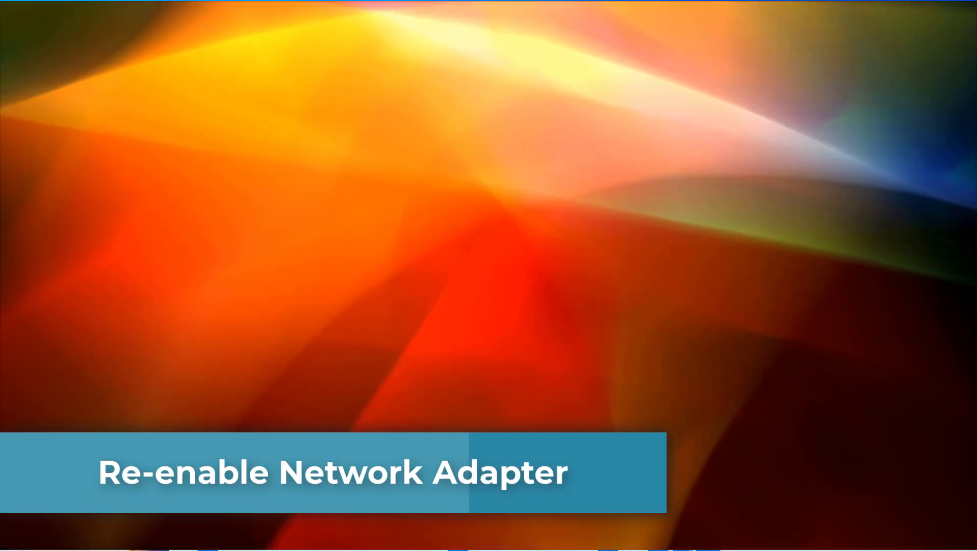
Step: Launch Device Manager via the Run box with devmgmt.msc
key("Win+r")
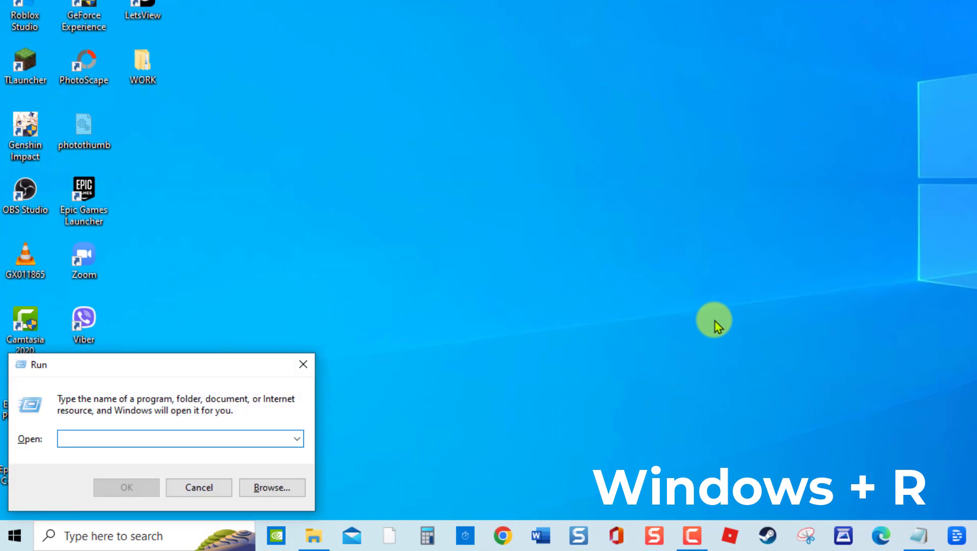
type("devmgmt")
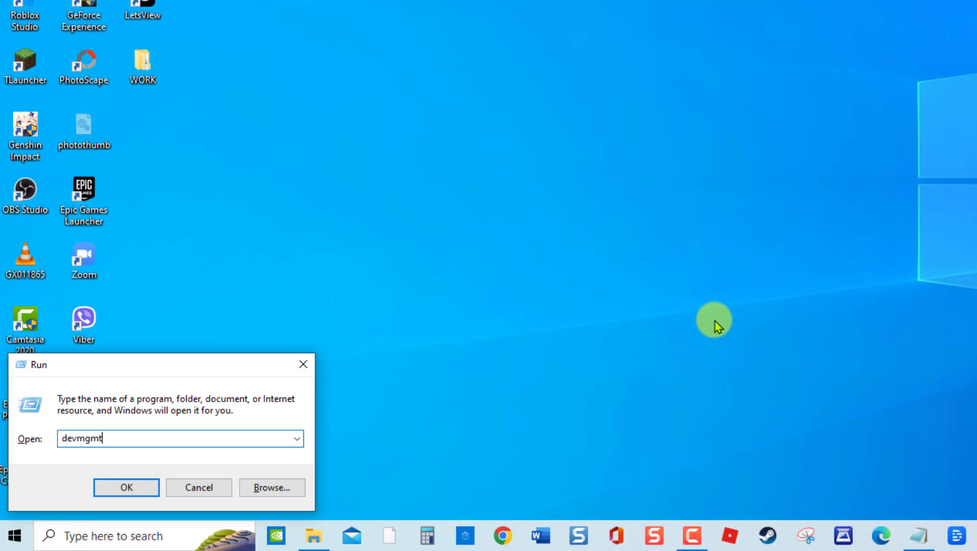
left_click(126, 488)
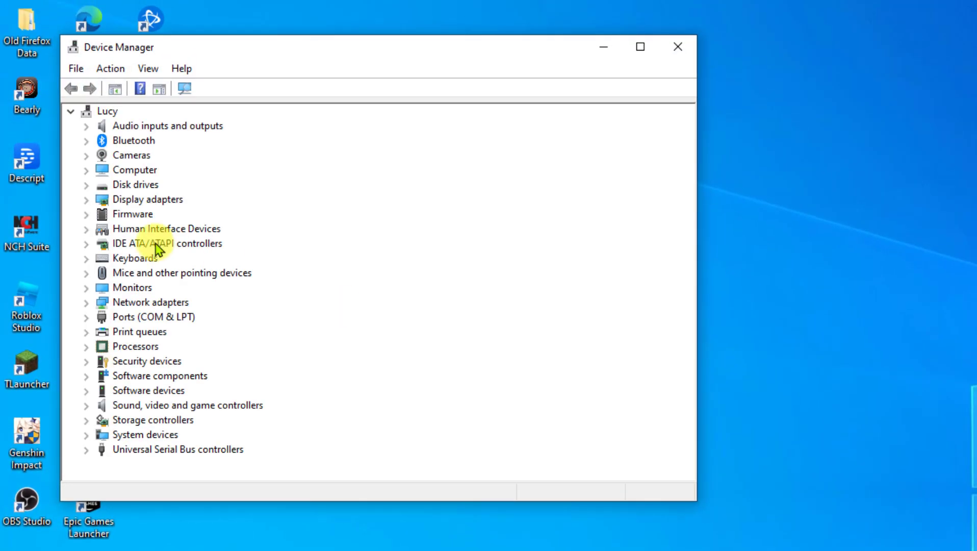
Step: Expand Network adapters and show the TP-LINK Wireless USB Adapter's properties
left_click(86, 302)
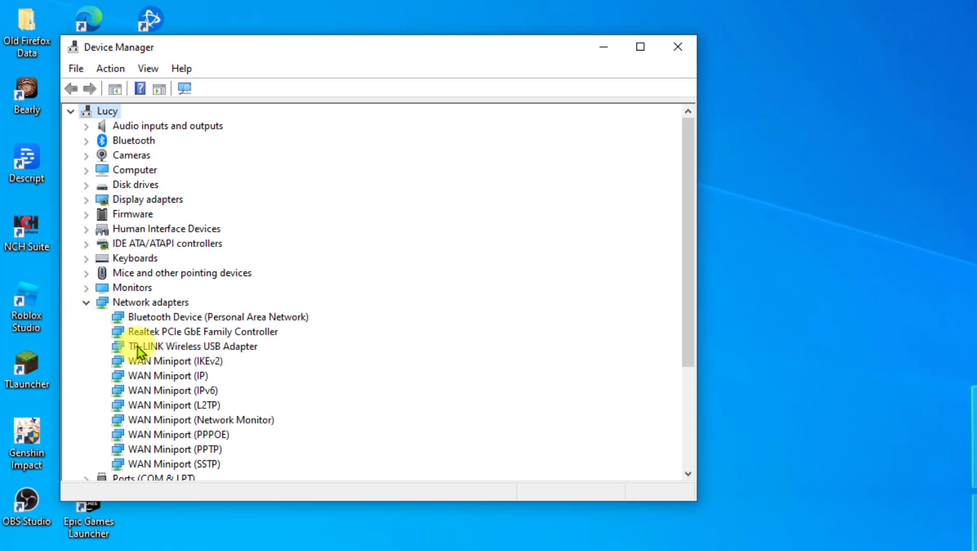
right_click(141, 346)
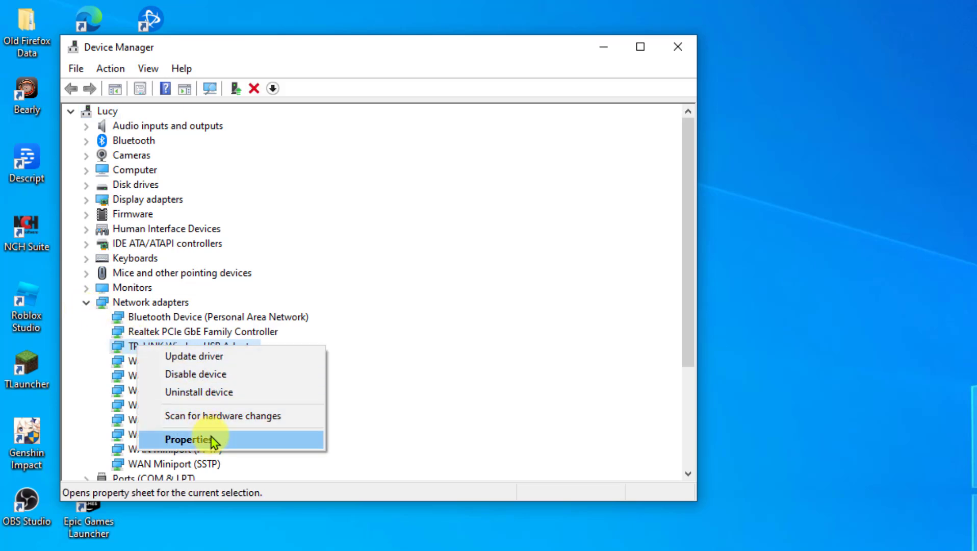
left_click(187, 438)
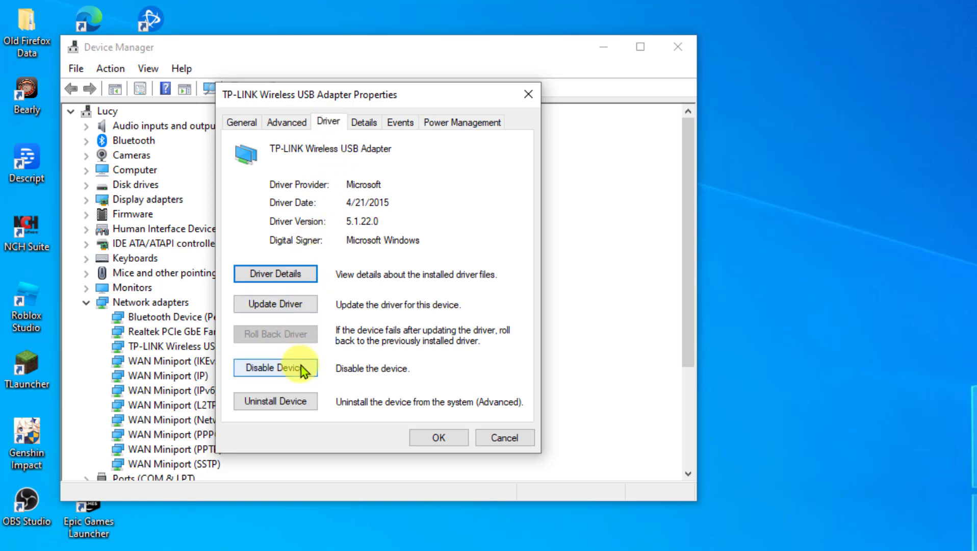
mouse_move(391, 362)
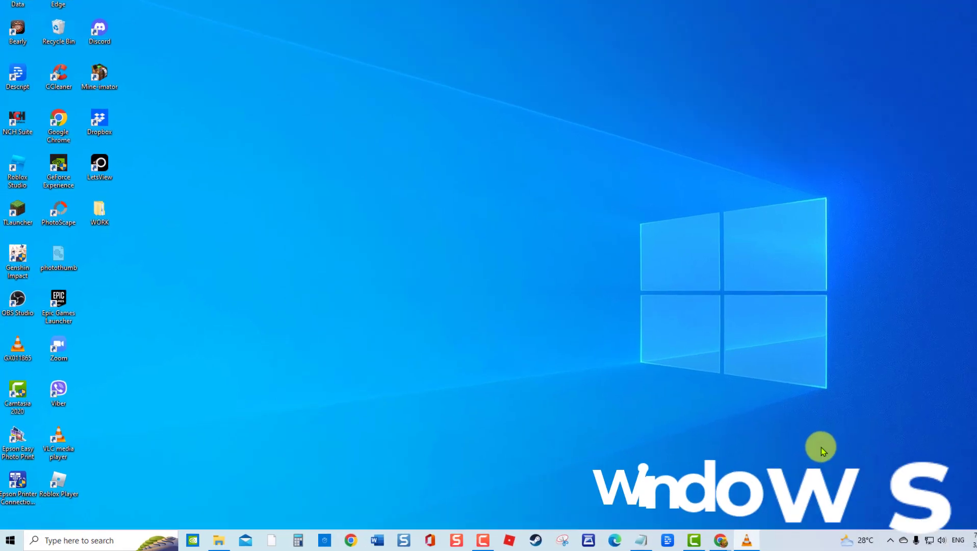
Step: Reopen Device Manager, search automatically for an updated TP-LINK driver, then close the result and Device Manager
key("Win+R")
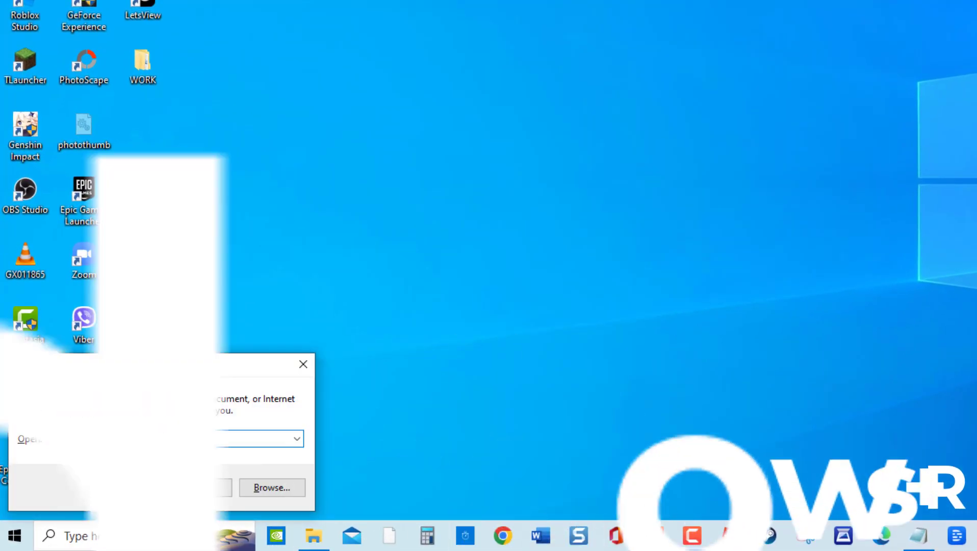
type("devmg")
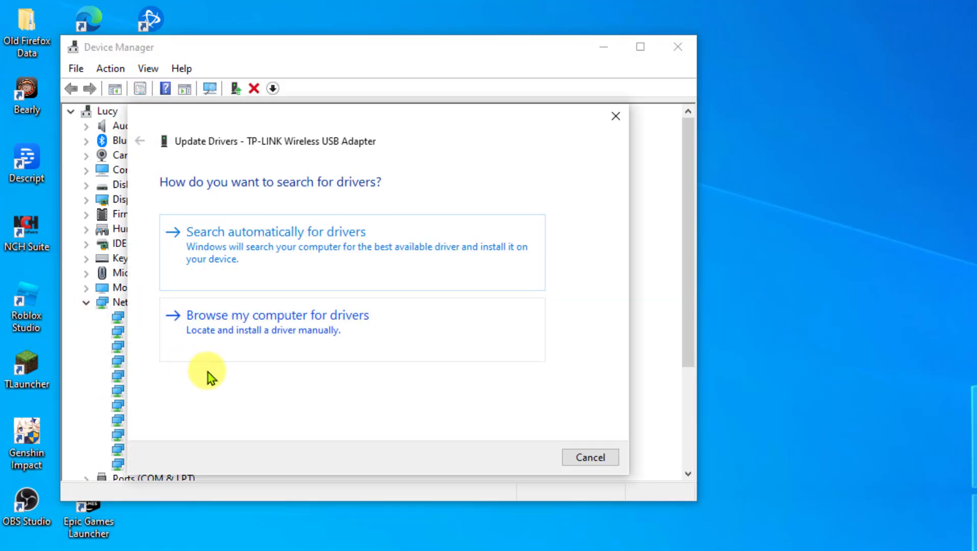
left_click(275, 232)
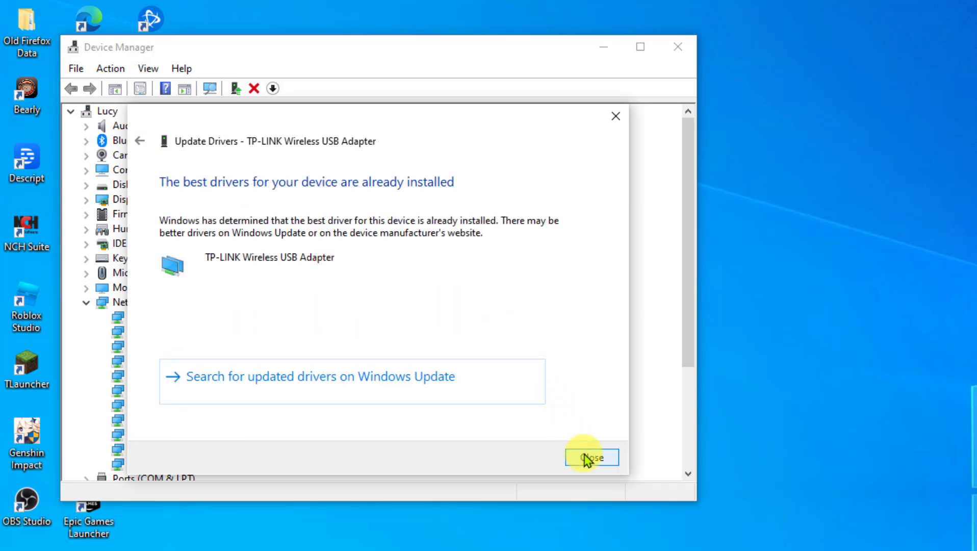
left_click(592, 457)
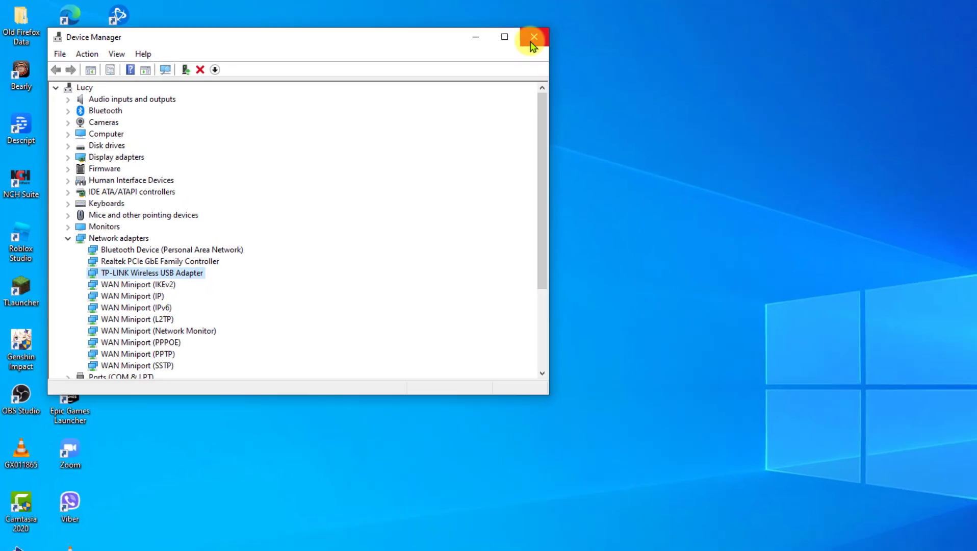
left_click(534, 37)
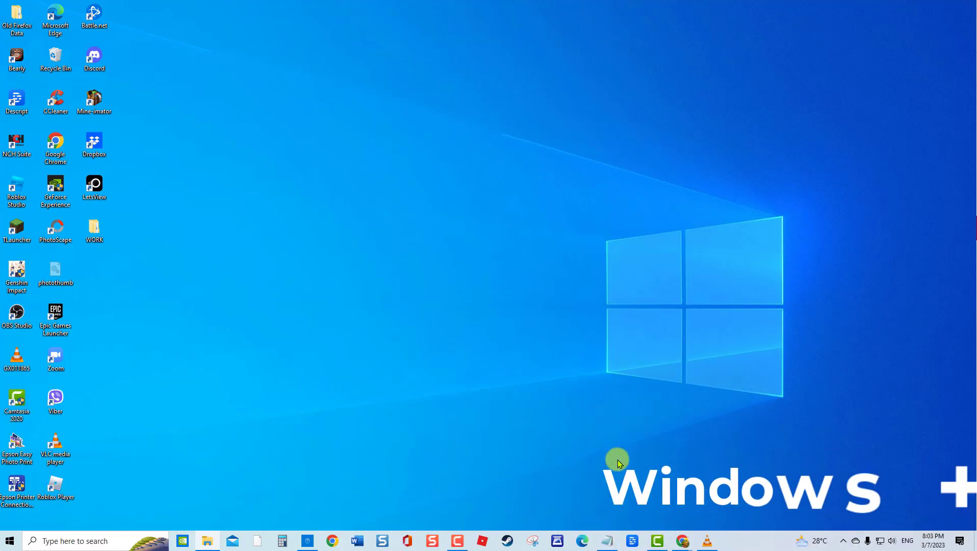
Step: View the Network reset option under Network & Internet, then close Settings without resetting
key("Win+I")
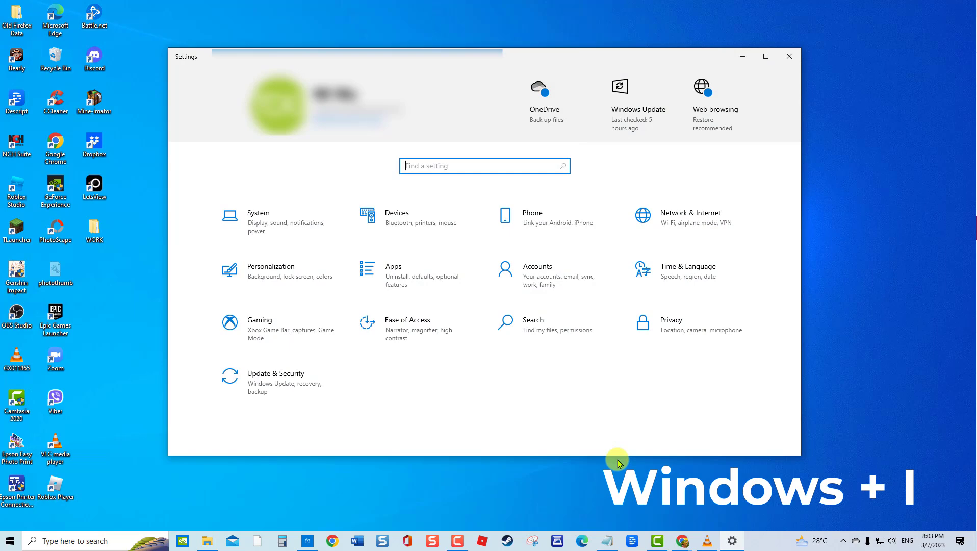
mouse_move(586, 289)
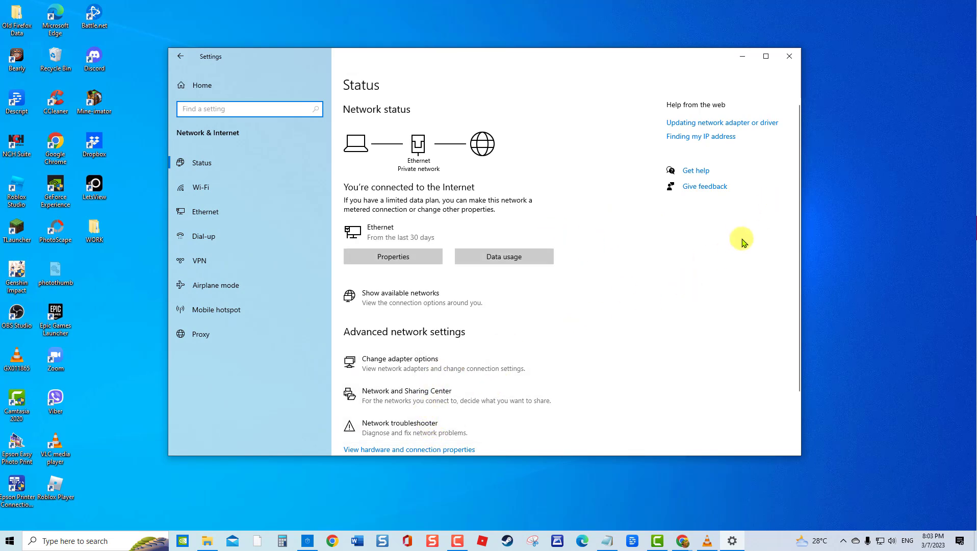
scroll("down", 3)
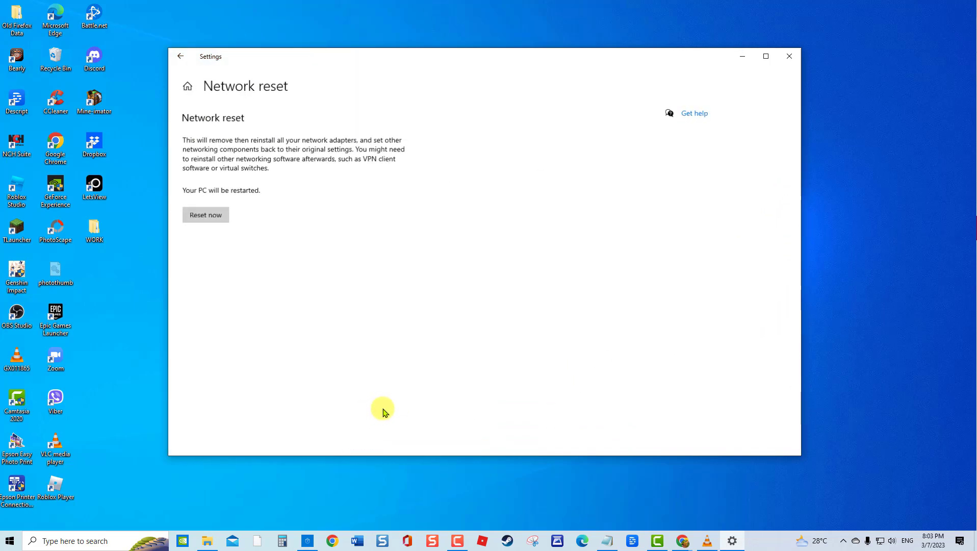
mouse_move(210, 217)
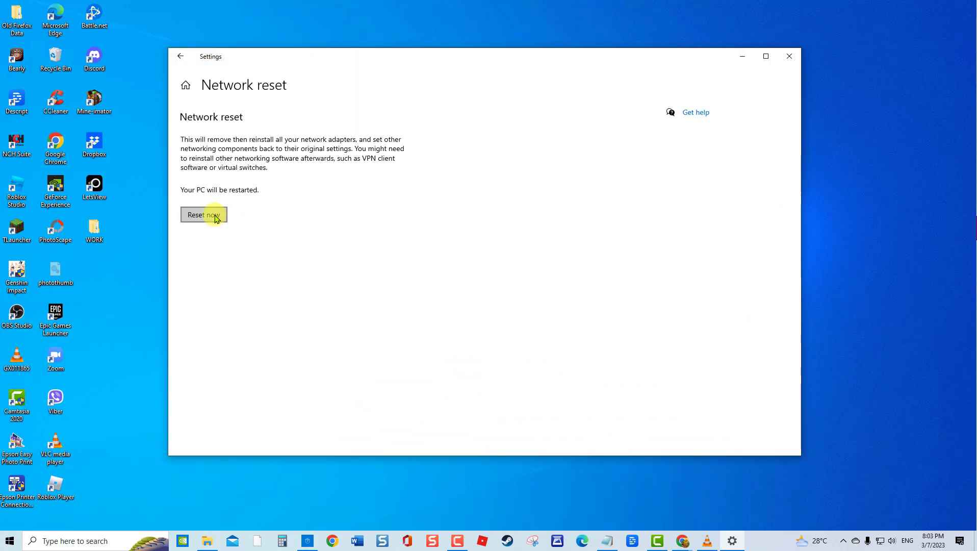
mouse_move(808, 54)
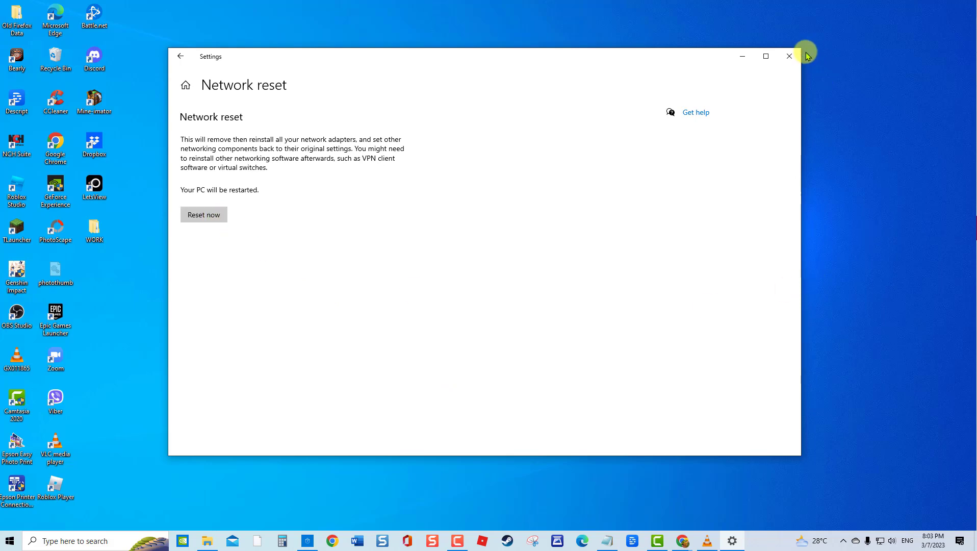
left_click(789, 56)
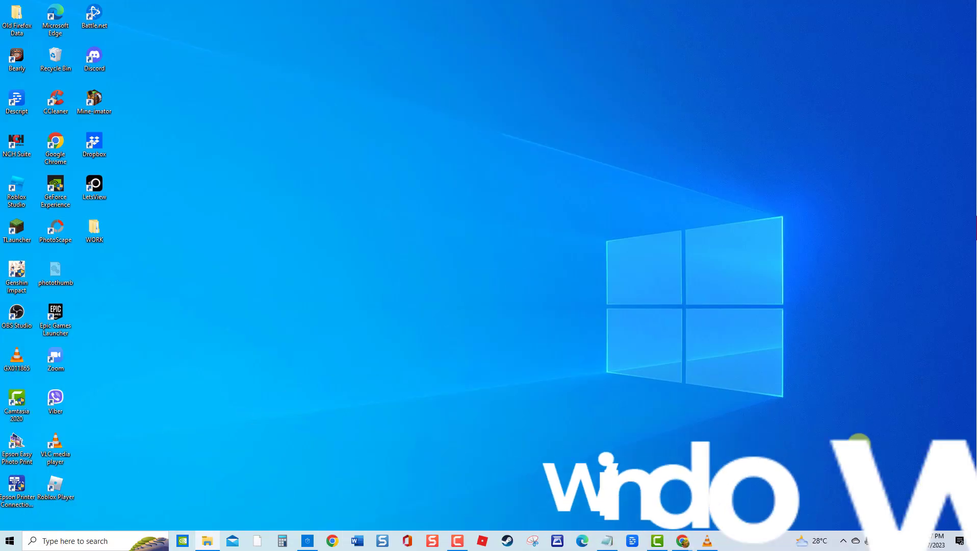
Step: Start Reset this PC from Update & Security > Recovery
key("Win+i")
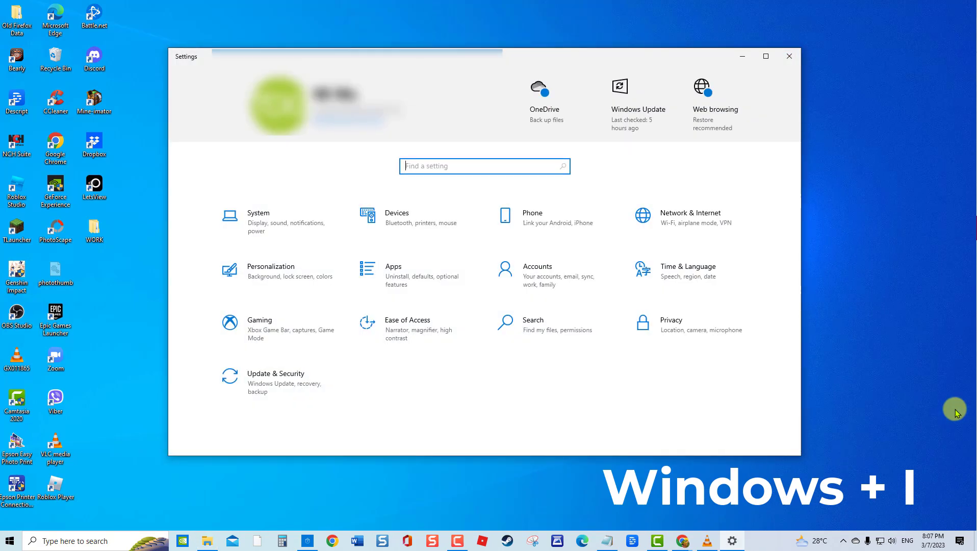
left_click(276, 374)
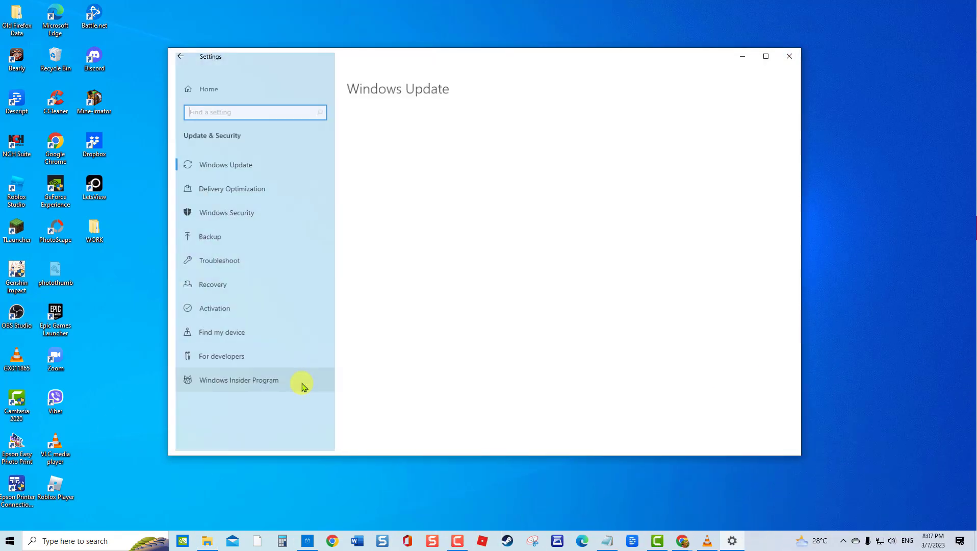
left_click(212, 283)
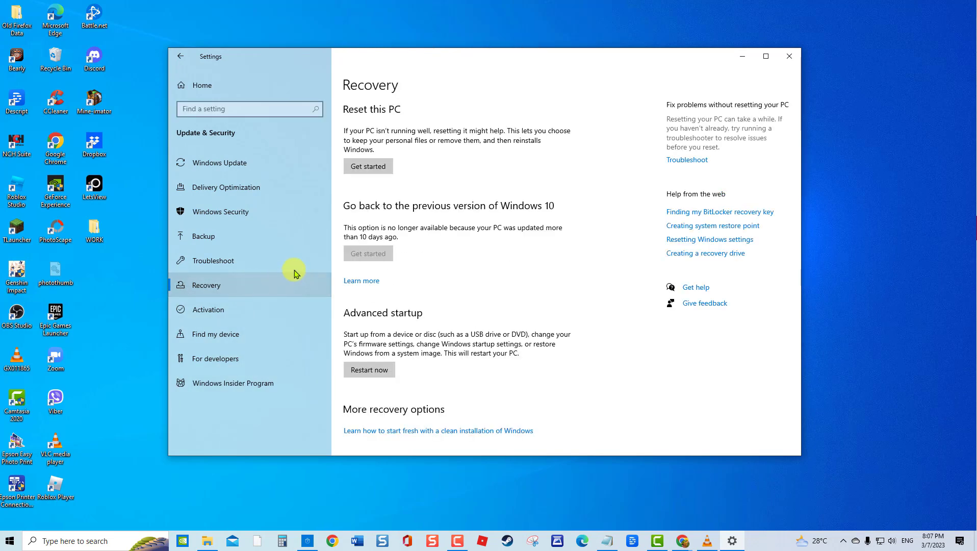
left_click(368, 166)
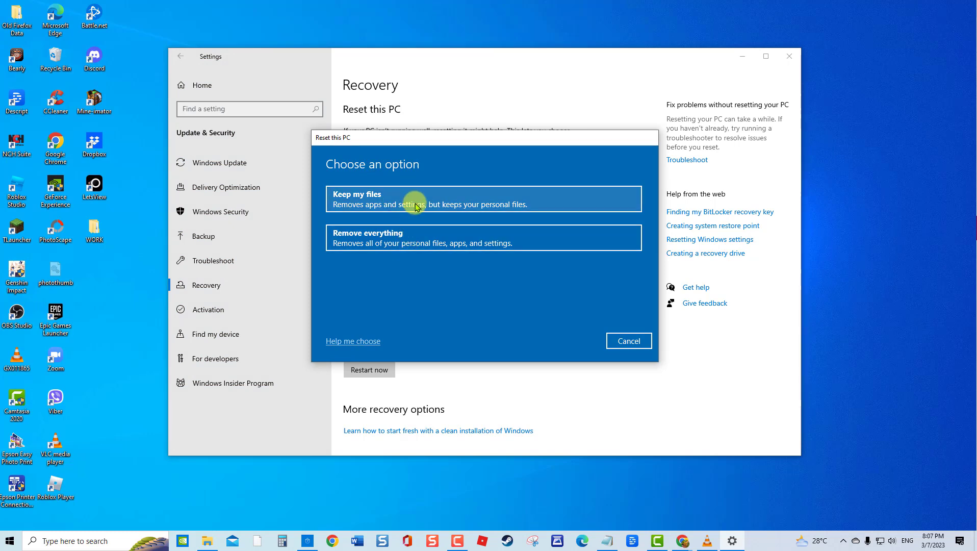
Step: Choose Keep my files, cancel the reset, and close Settings
left_click(418, 204)
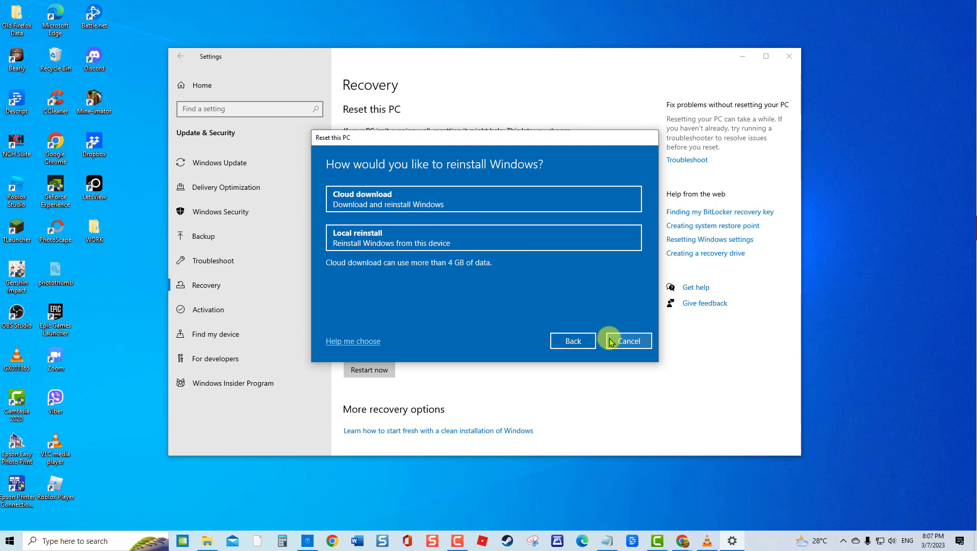
left_click(629, 341)
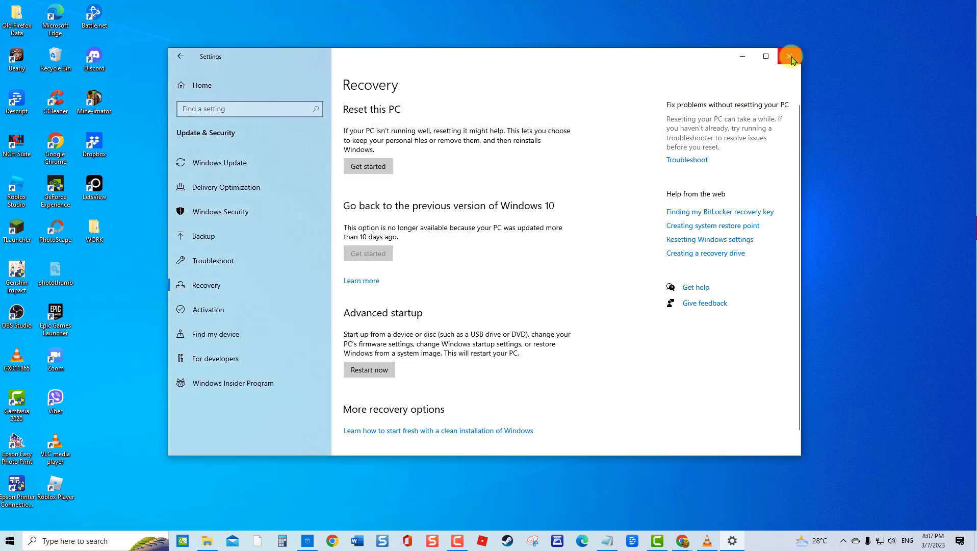
left_click(787, 56)
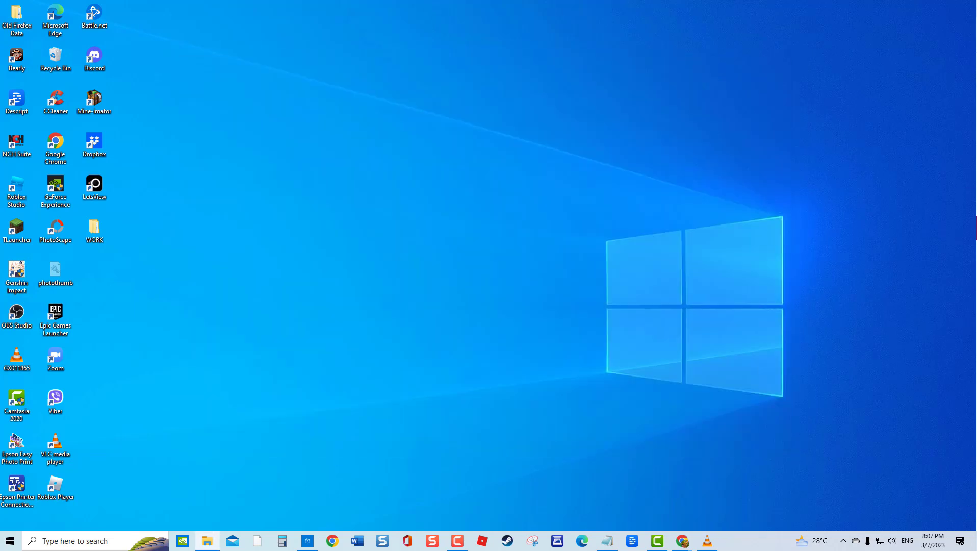